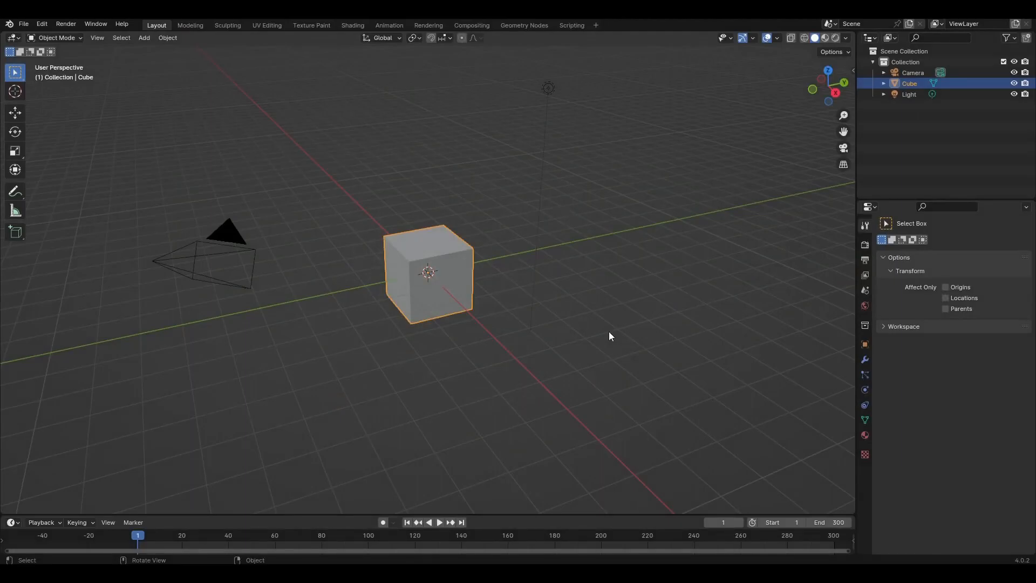
mouse_move(218, 232)
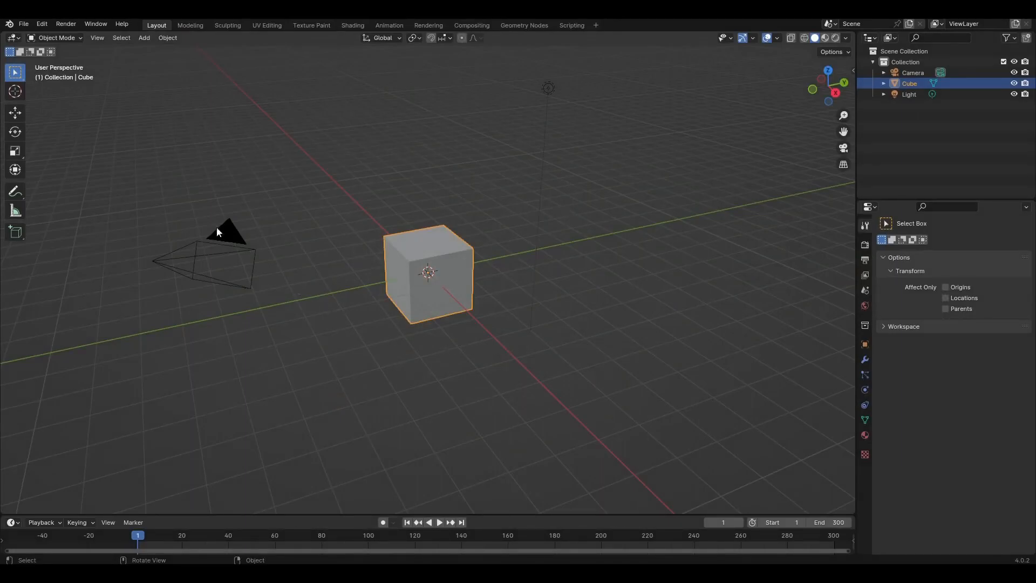
Step: Open Preferences from the Edit menu and search add-ons for 'minecr' to find Minecraft World
left_click(41, 24)
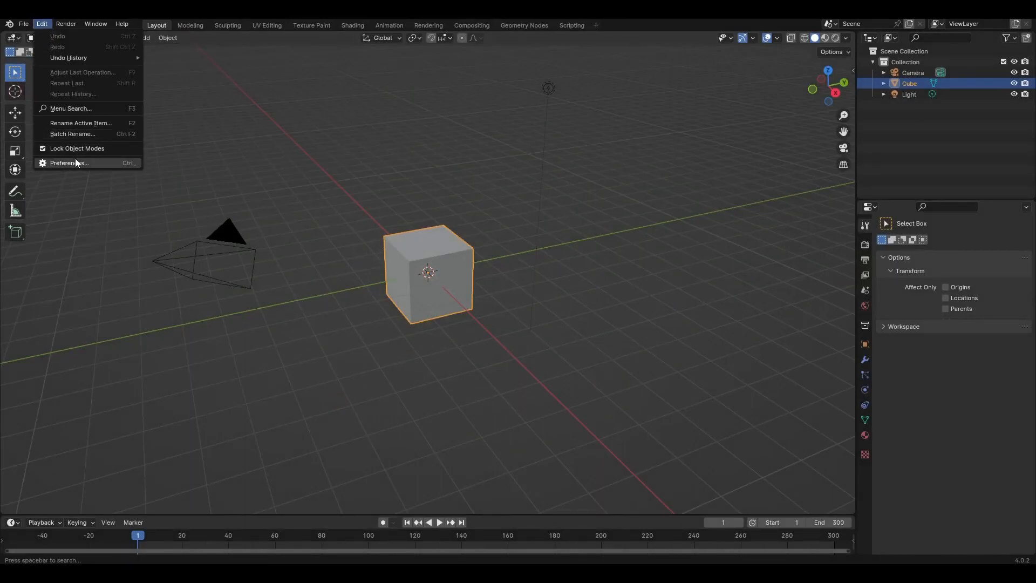
left_click(68, 163)
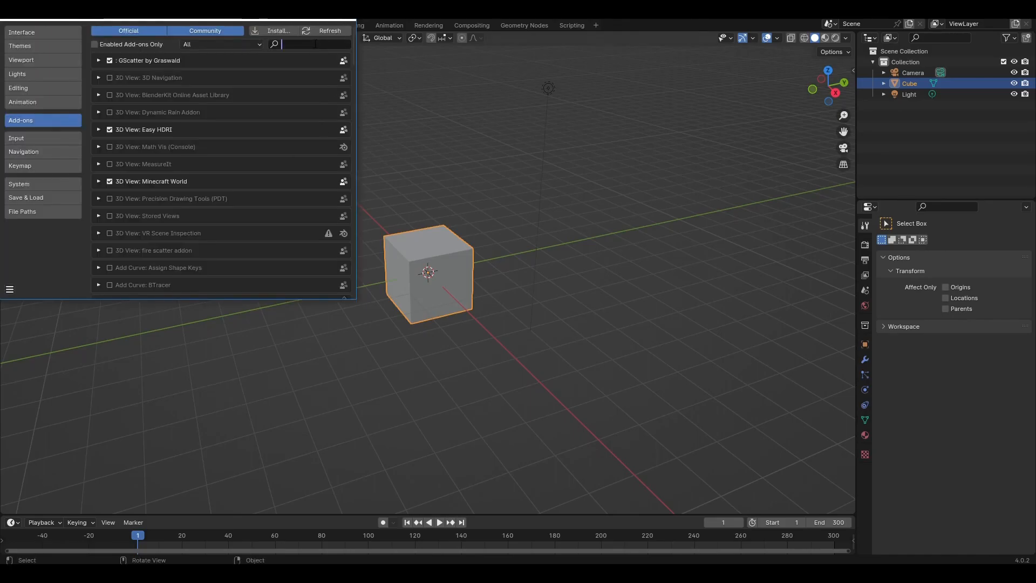
type("min")
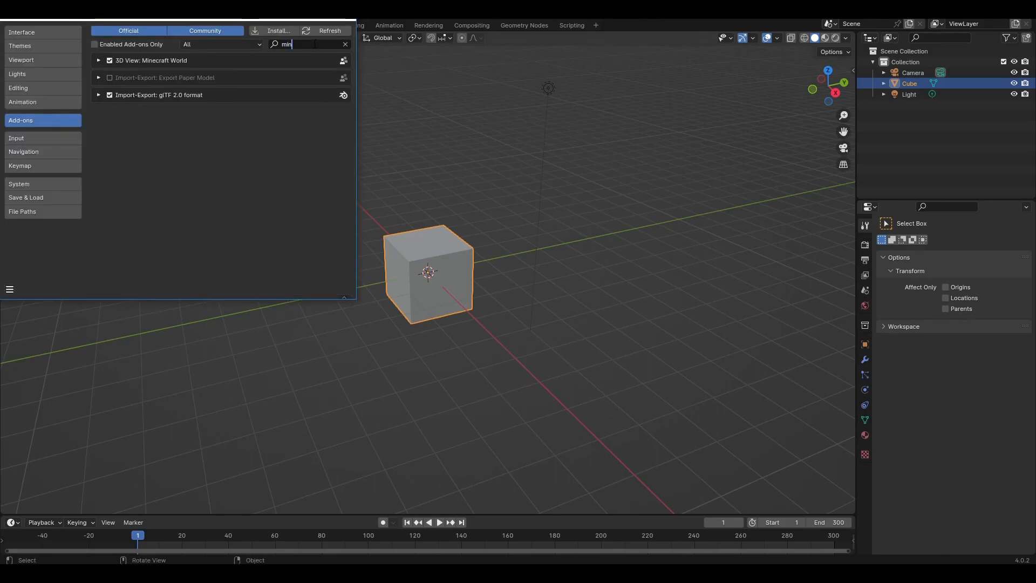
type("ecr")
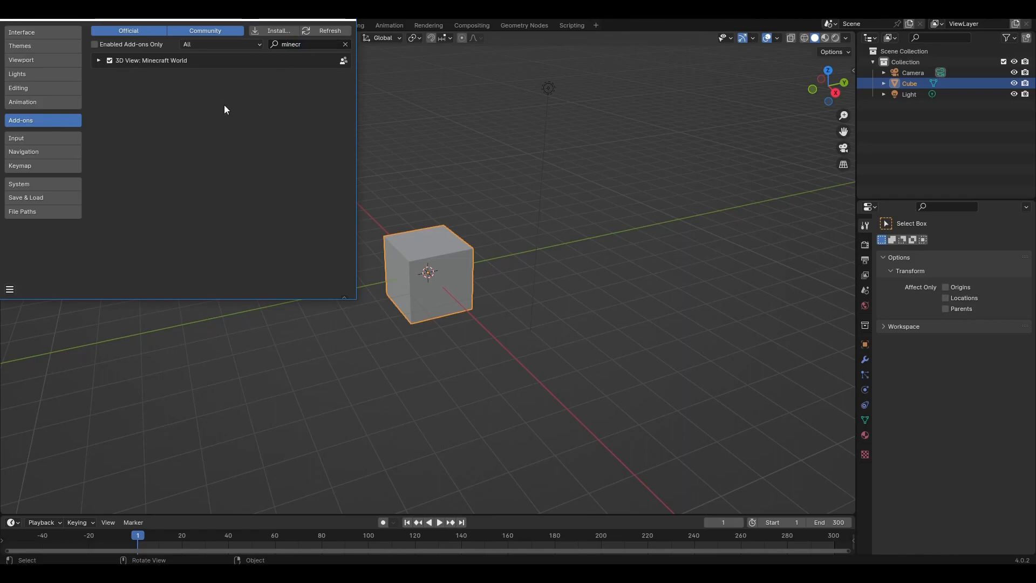
mouse_move(325, 38)
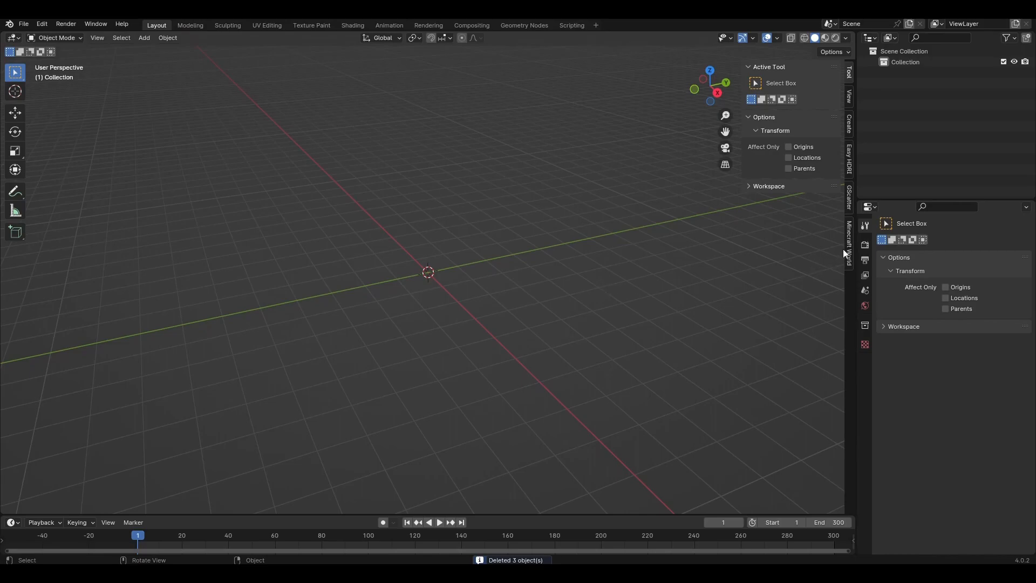
Step: Open the Minecraft World sidebar panel and generate tree-covered voxel terrain with Create
left_click(849, 245)
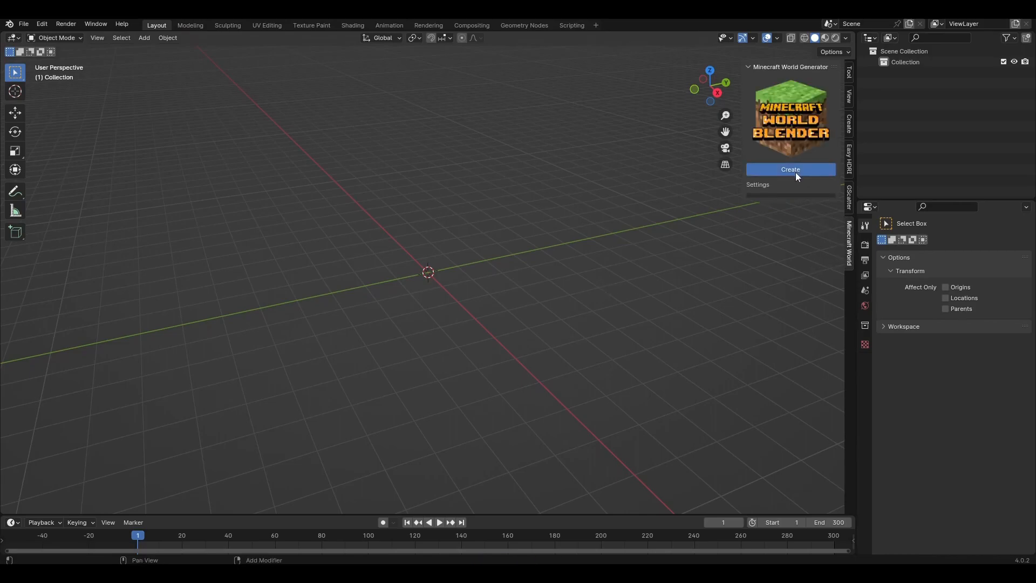
left_click(789, 169)
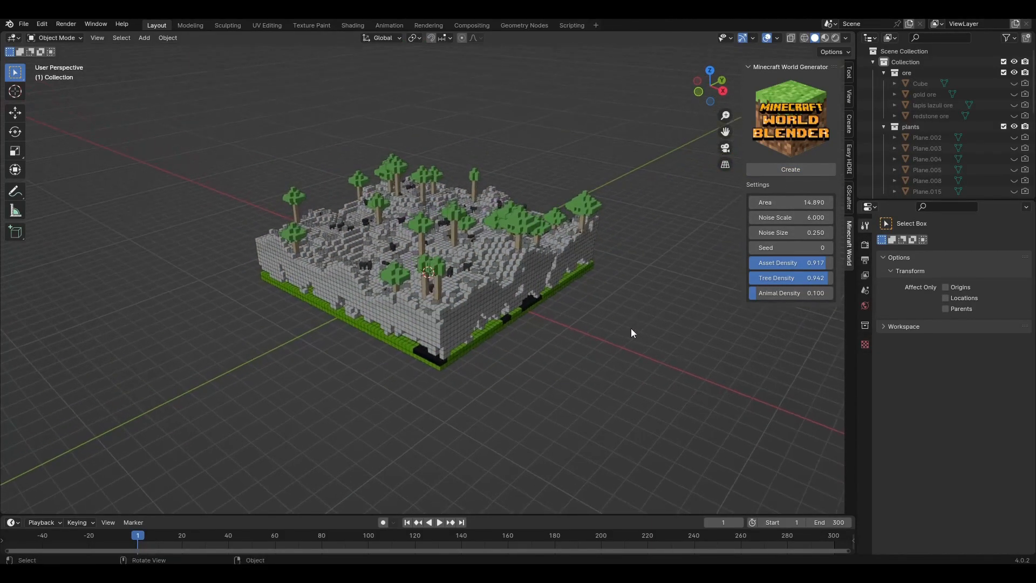
Step: Enter generator values: noise scale 6, noise size 0.25, density 0.9, and area 15
double_click(789, 203)
type("10")
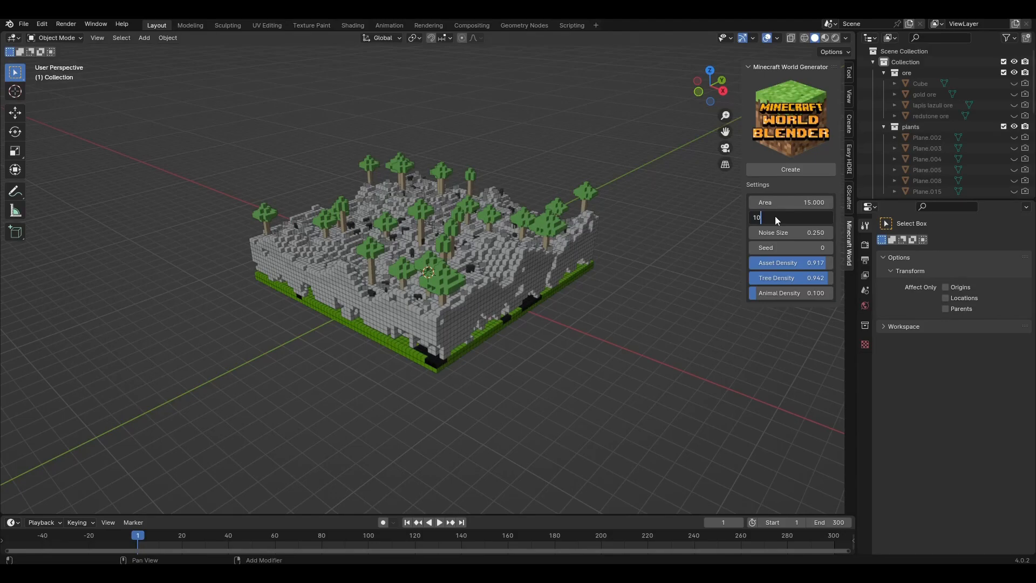
type("6")
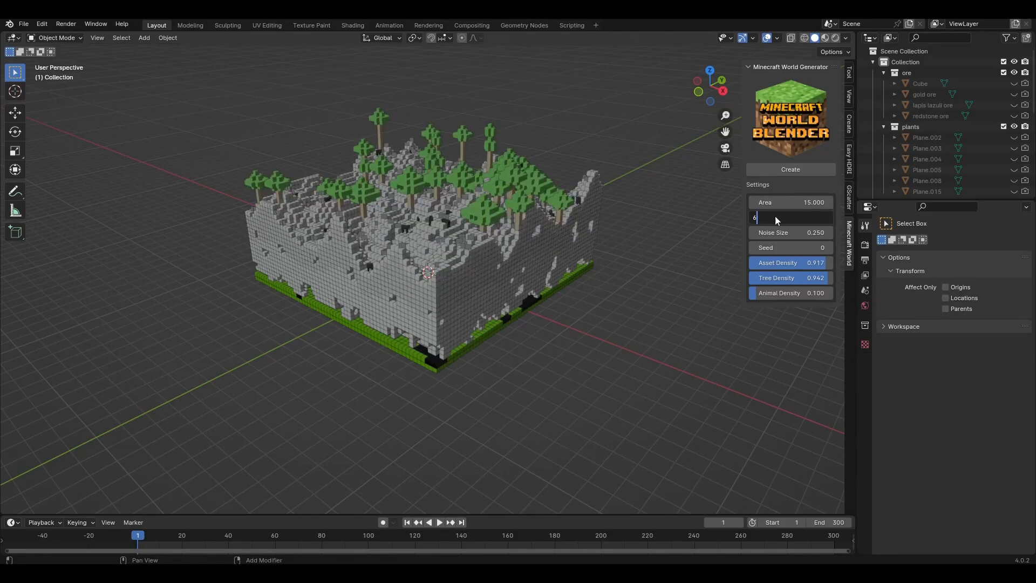
type("6")
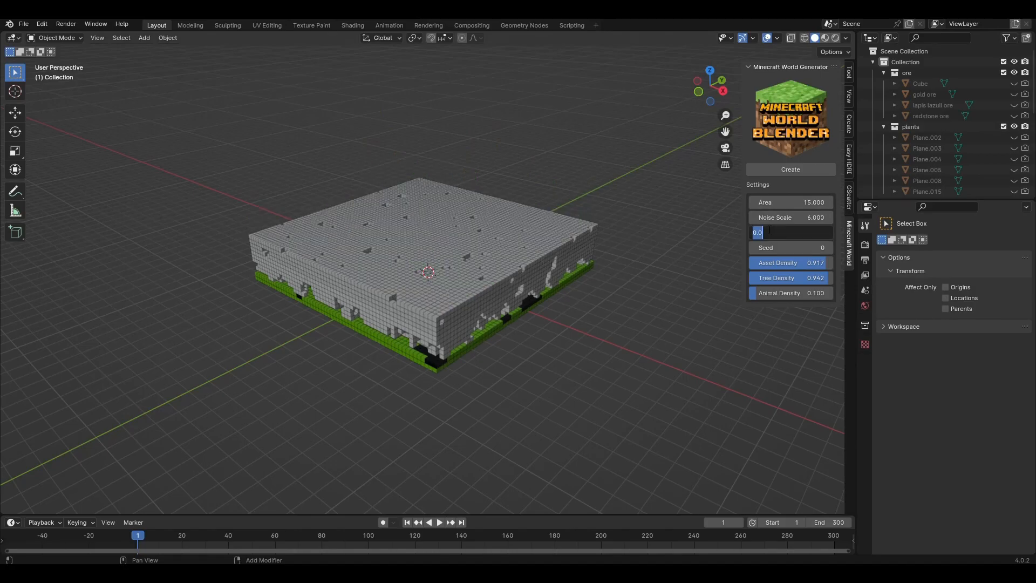
type(".25")
left_click(791, 263)
type("0.")
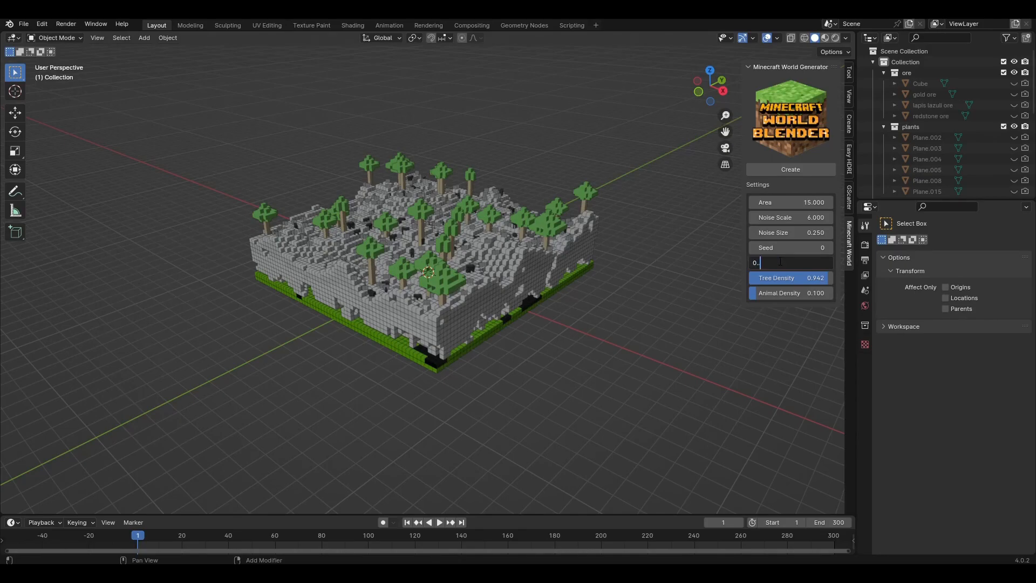
type("5")
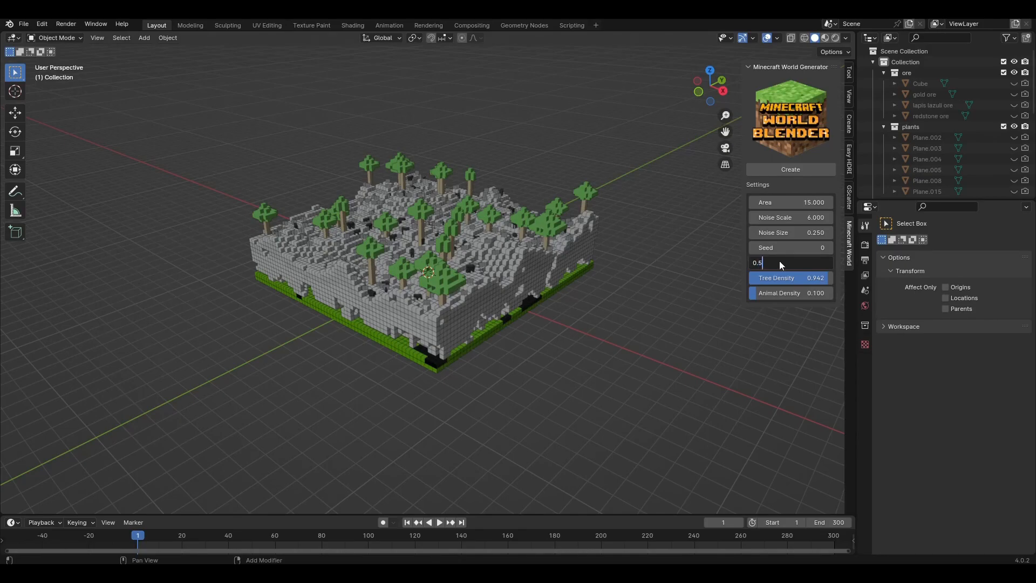
type("0.917")
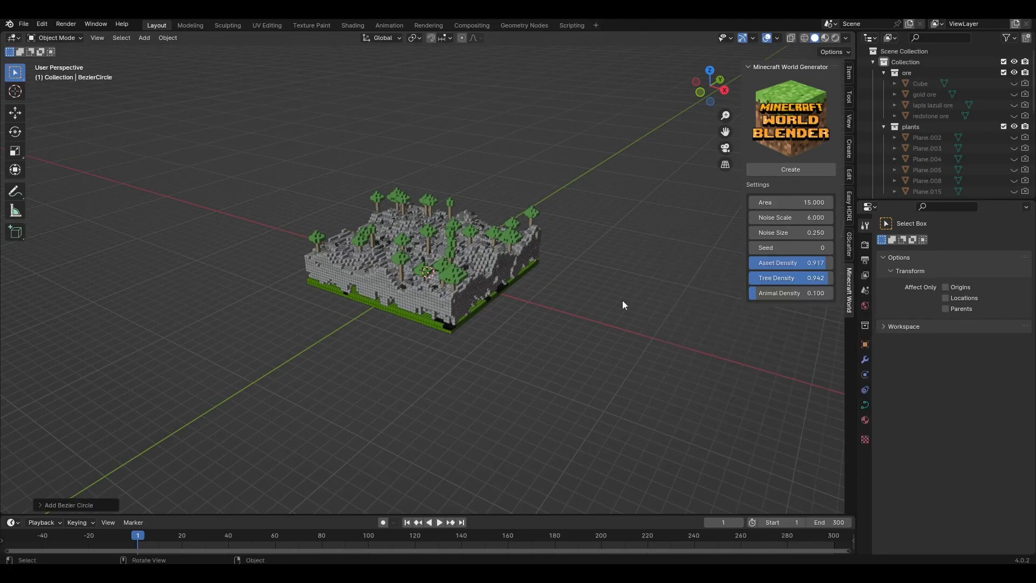
Step: Scale the Bezier circle up into a large ring encircling the whole voxel terrain
key("s")
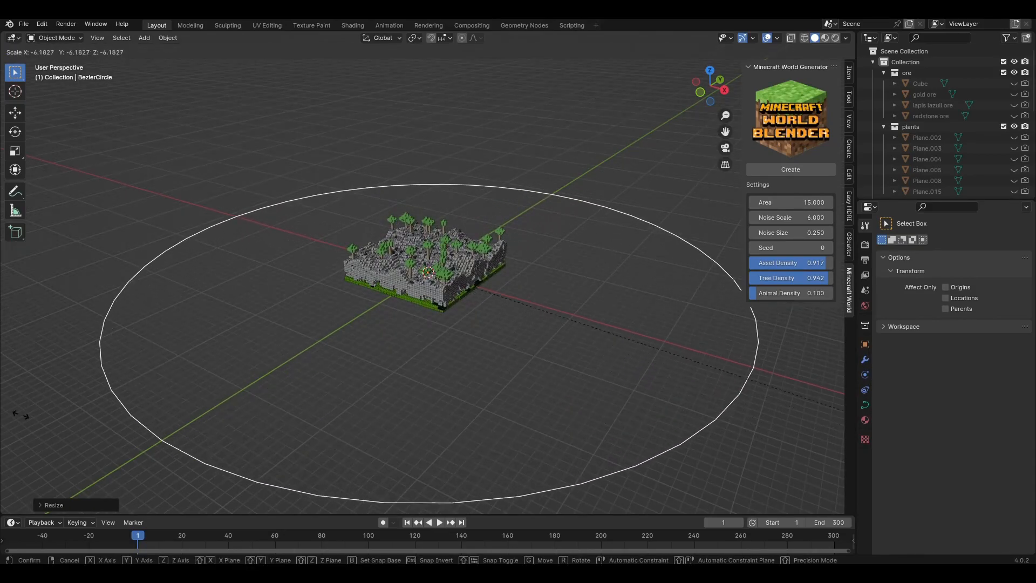
left_click(208, 367)
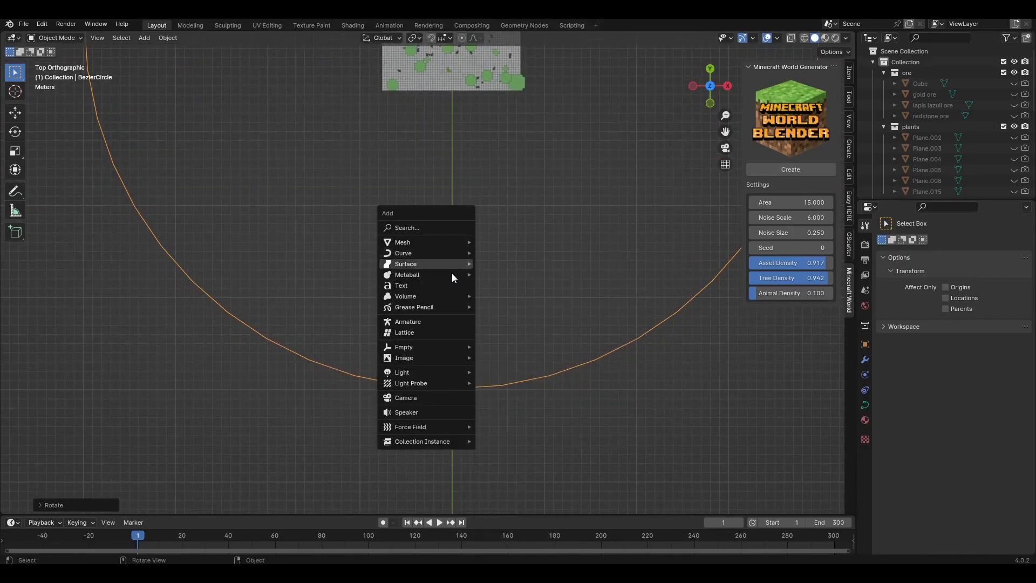
Step: Add a camera, move it along Y onto the circle's edge, and rotate it toward the terrain
left_click(406, 398)
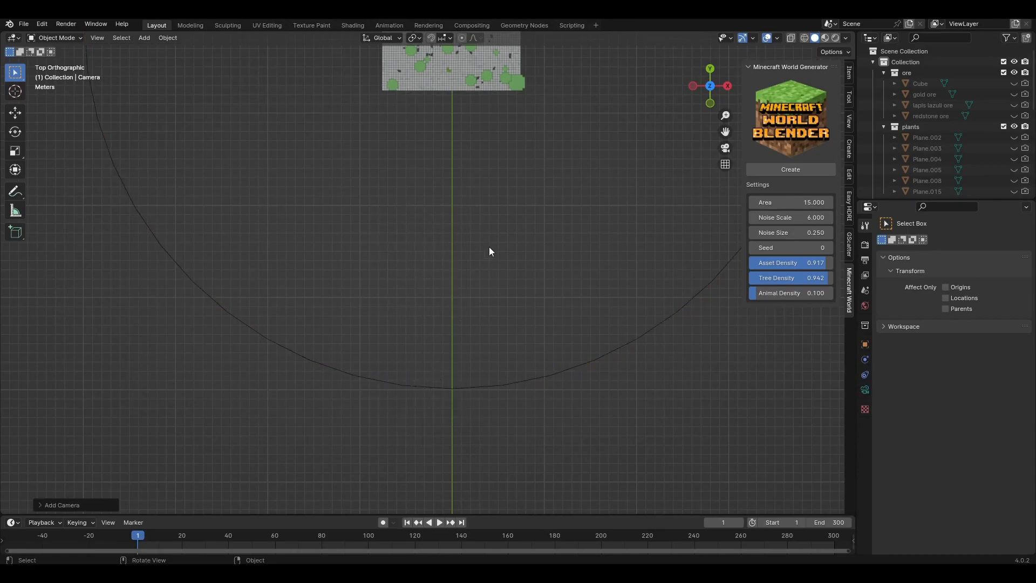
key("g")
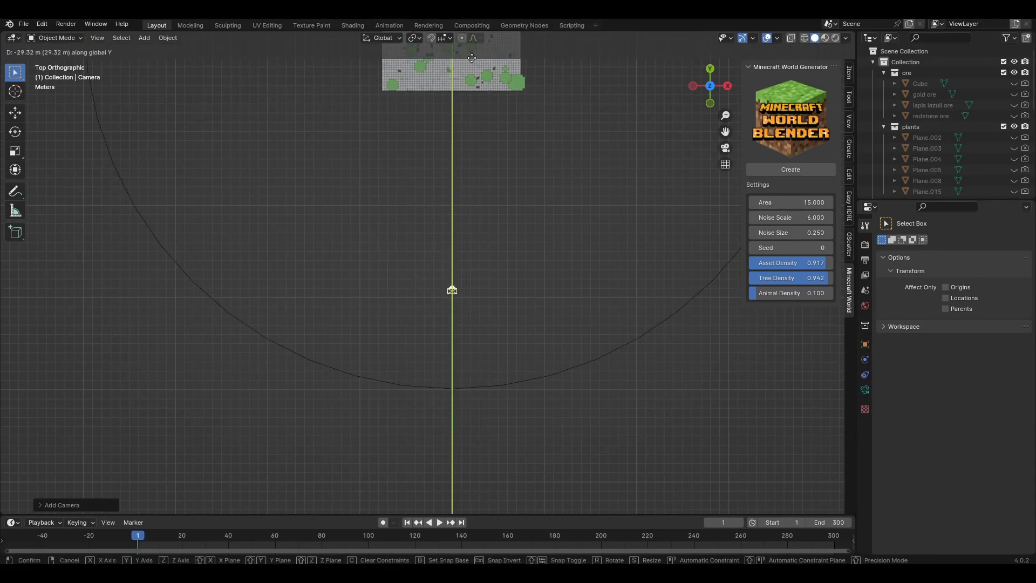
left_click(486, 223)
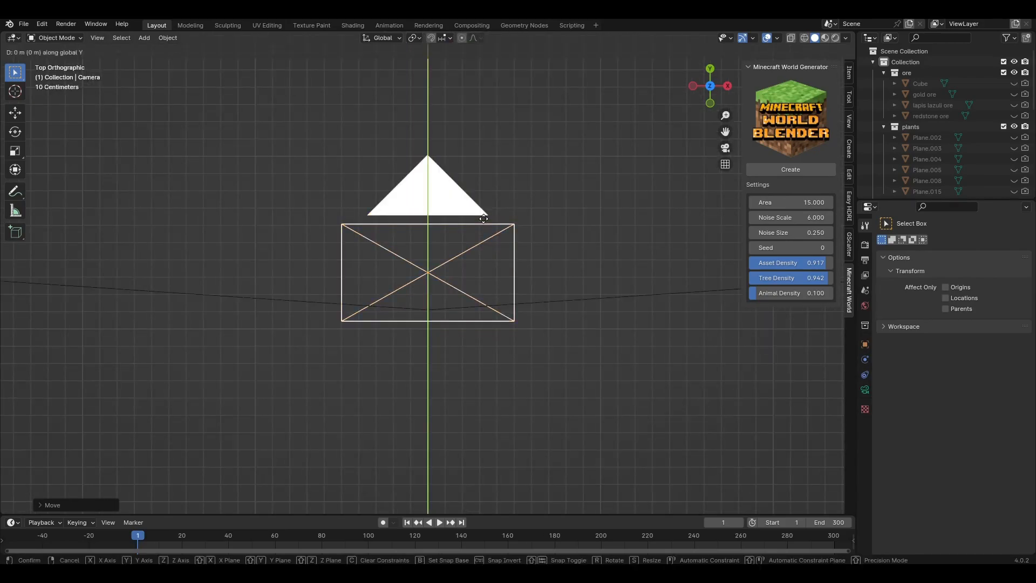
key("r")
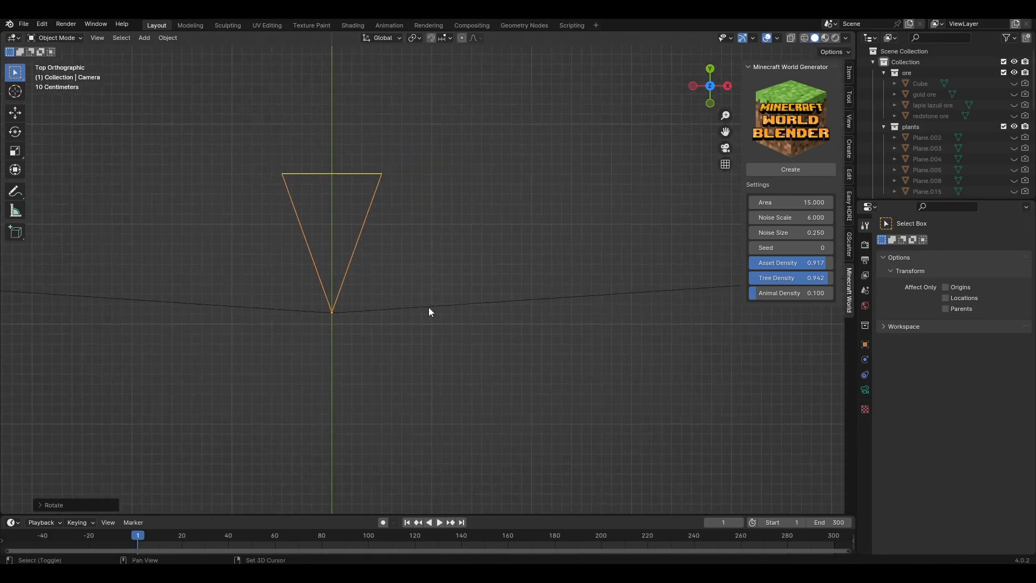
Step: Select the Bezier circle and enable its Path Animation with Follow over 300 frames
right_click(430, 312)
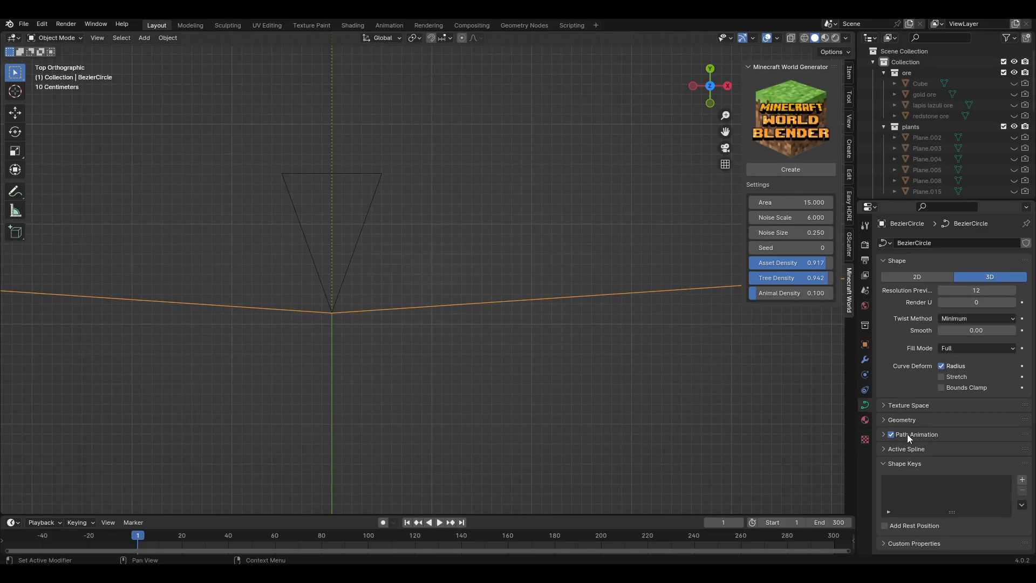
left_click(918, 434)
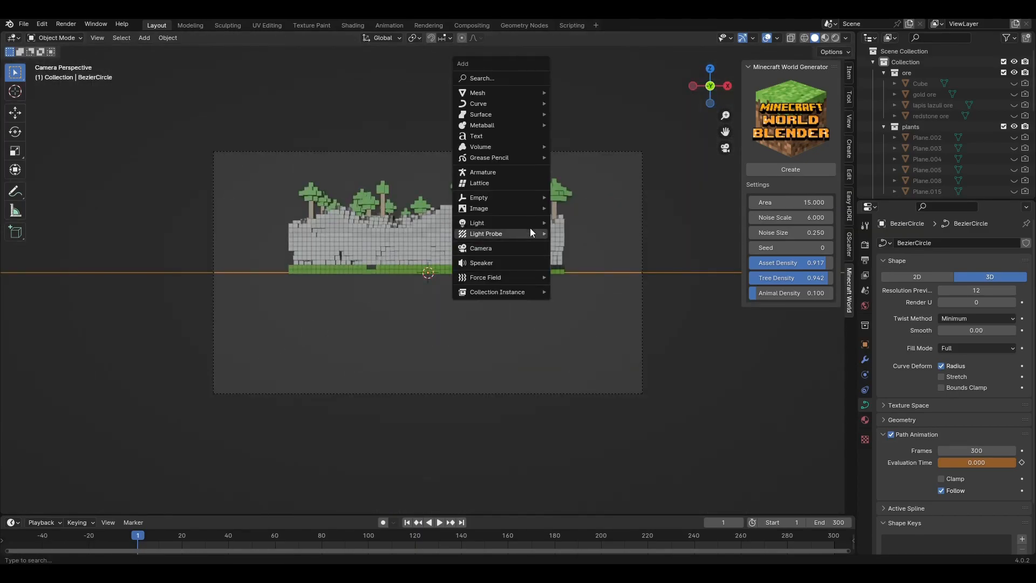
Step: Add a Plain Axes empty and give the camera a Track To constraint targeting Empty
left_click(479, 197)
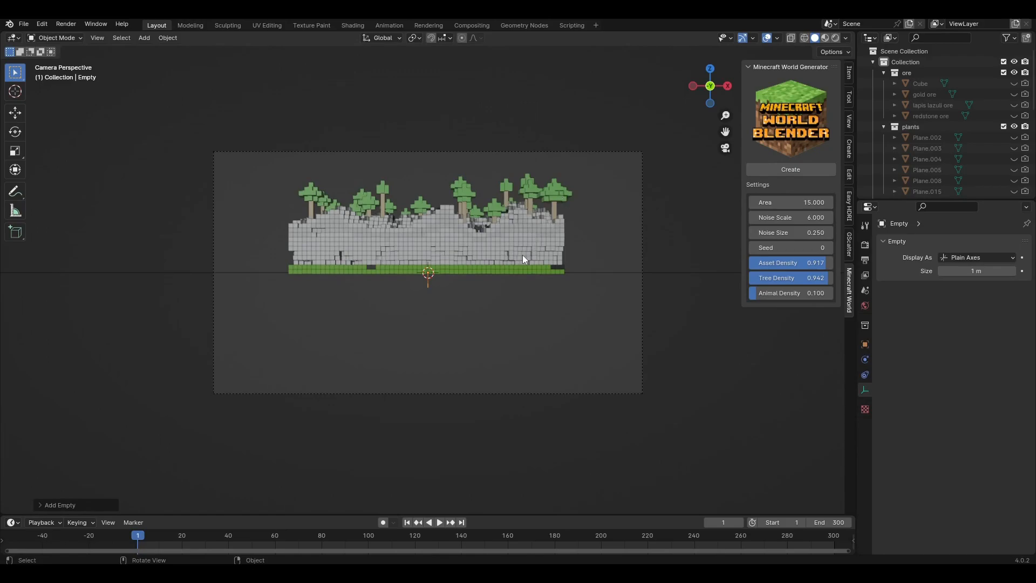
key("s")
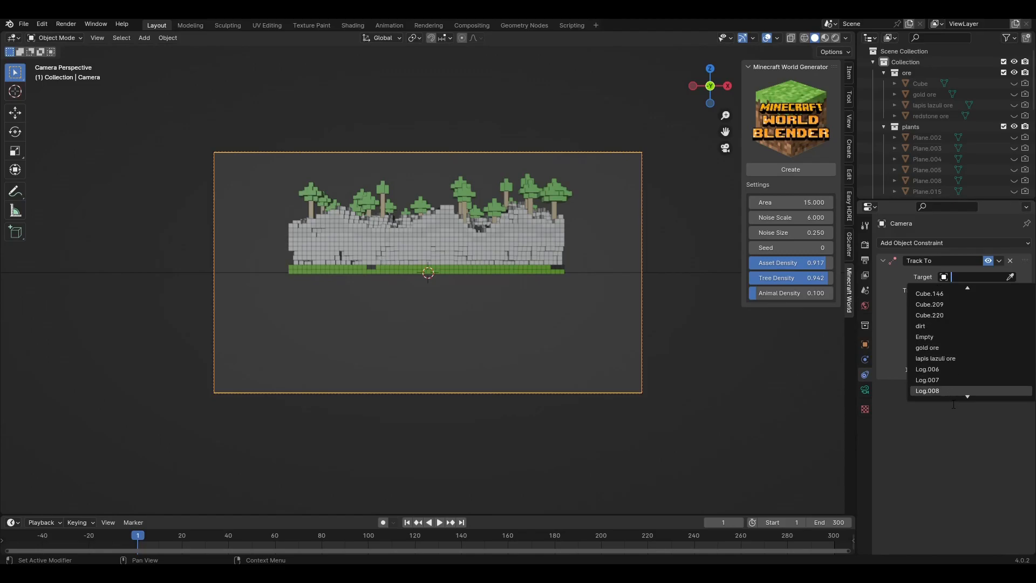
scroll("down", 3)
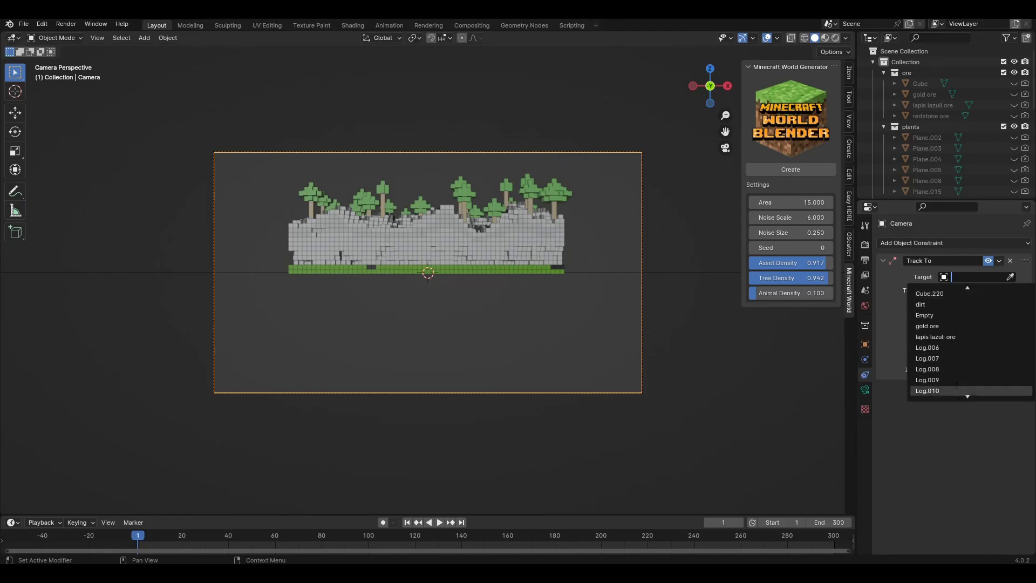
left_click(924, 316)
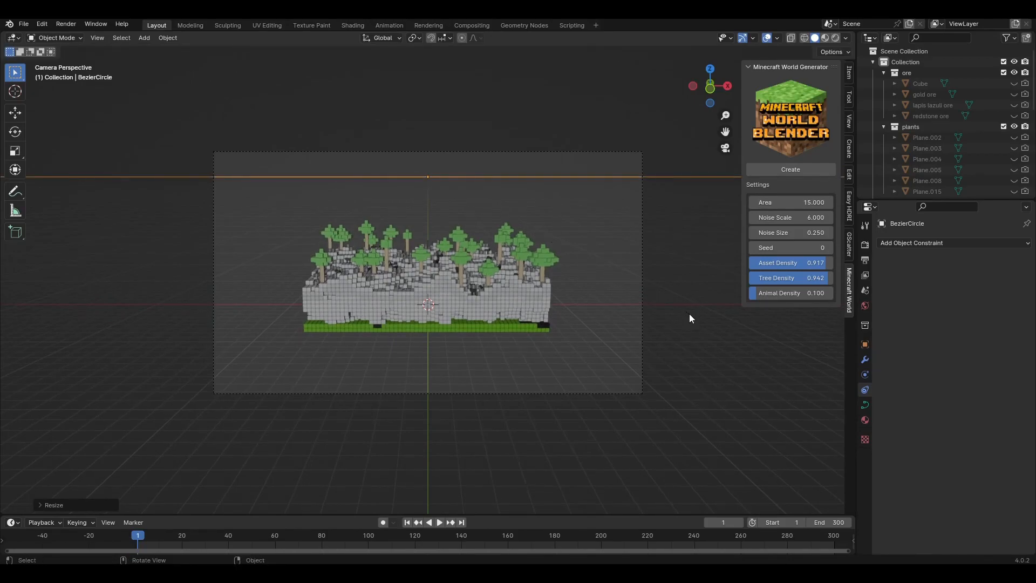
mouse_move(597, 389)
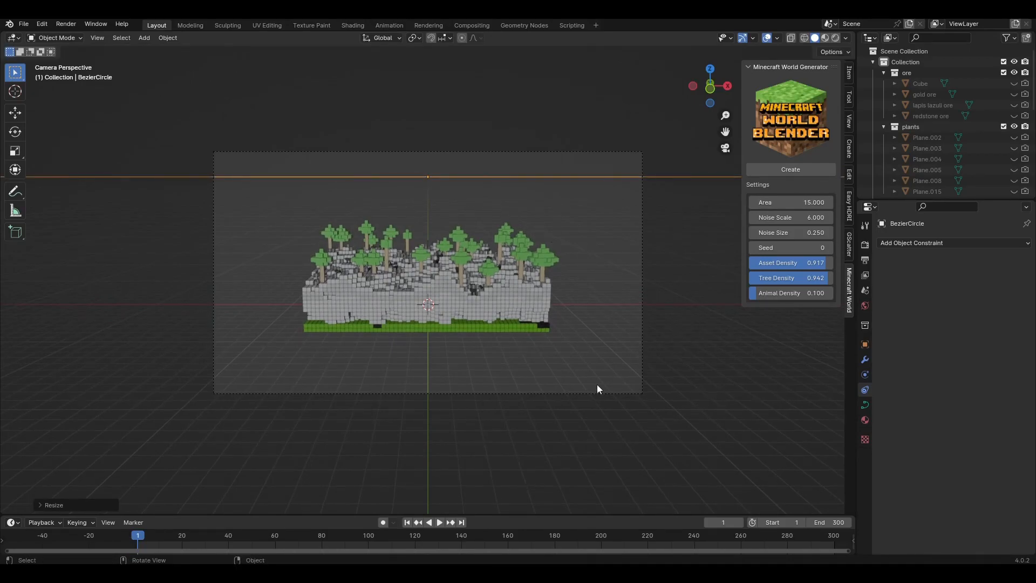
Step: Play the camera orbit through to frame 300, then stop playback
left_click(439, 522)
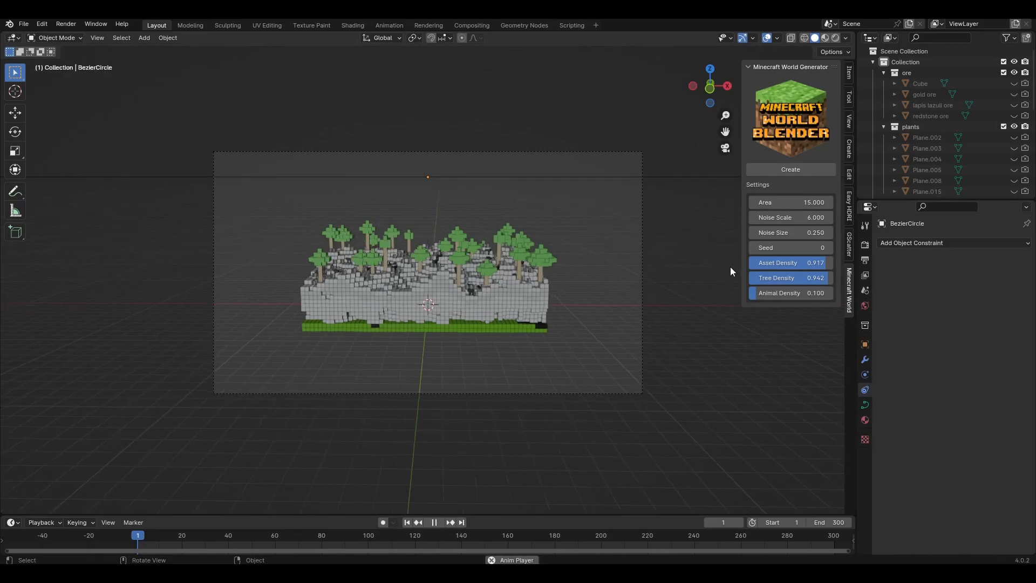
left_click(434, 522)
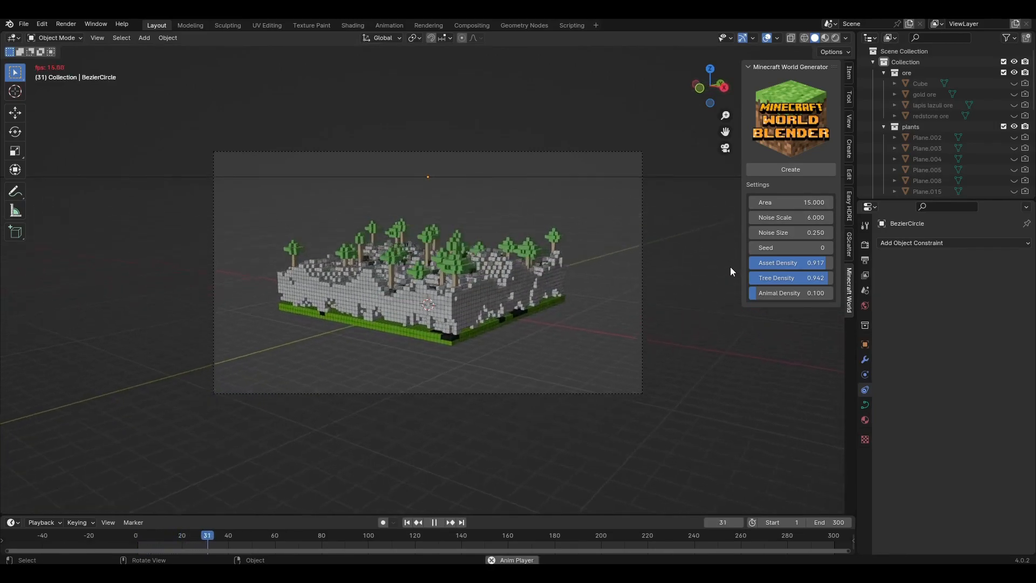
left_click(434, 522)
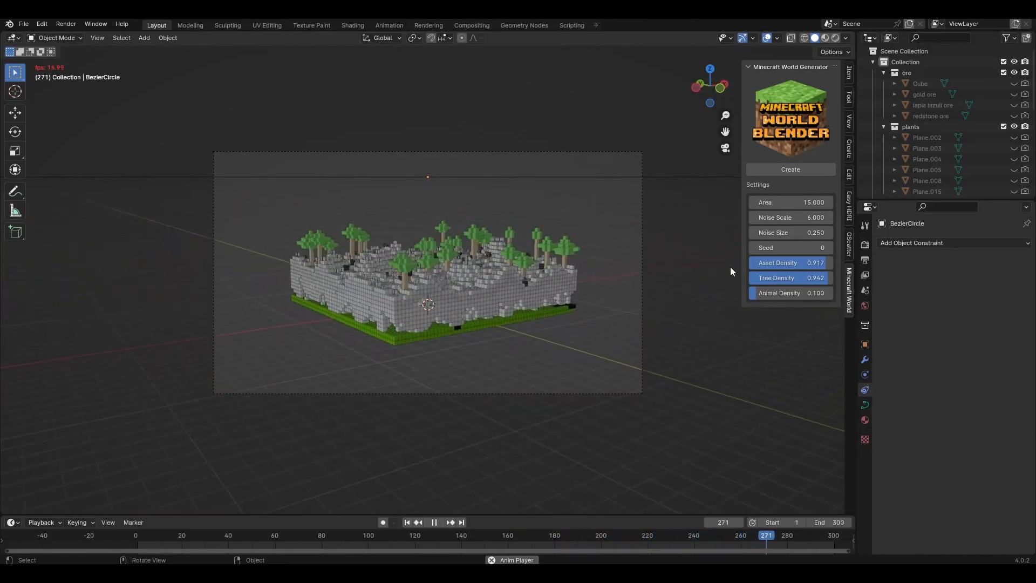
left_click(433, 522)
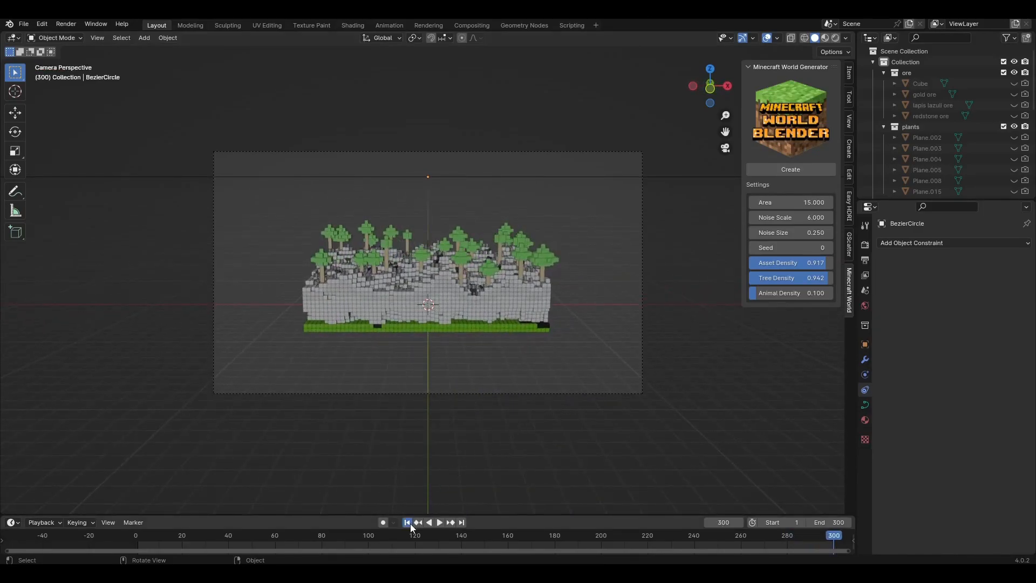
Step: Keyframe world Area 5 at frame 1, 15 mid-animation, and 5 again at frame 300
left_click(407, 523)
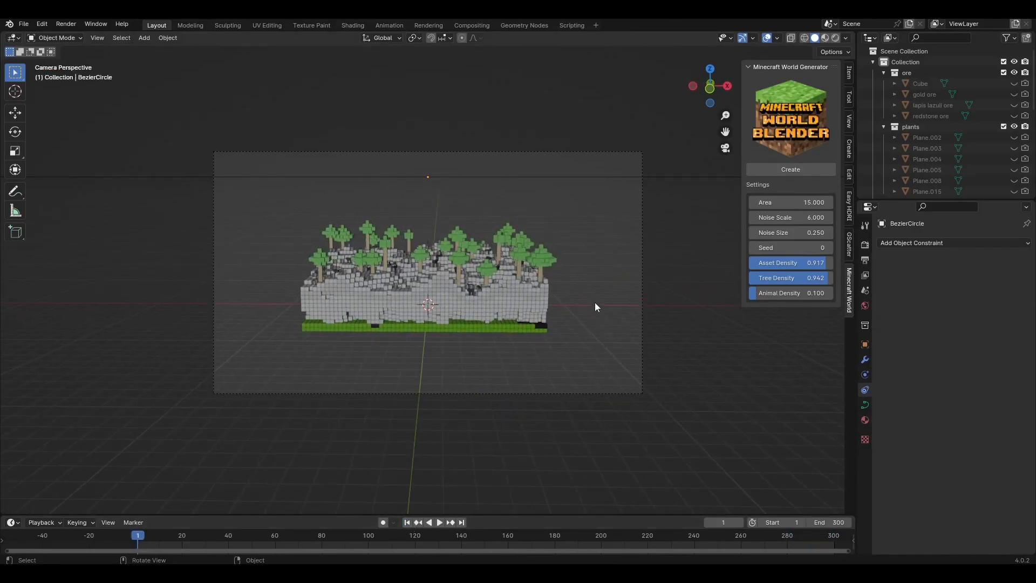
double_click(790, 202)
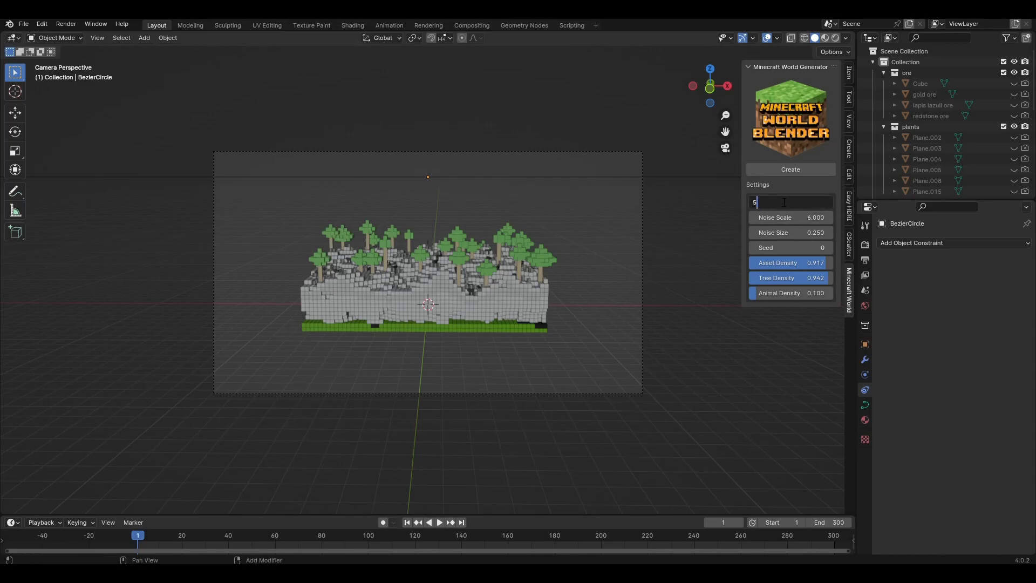
key("Return")
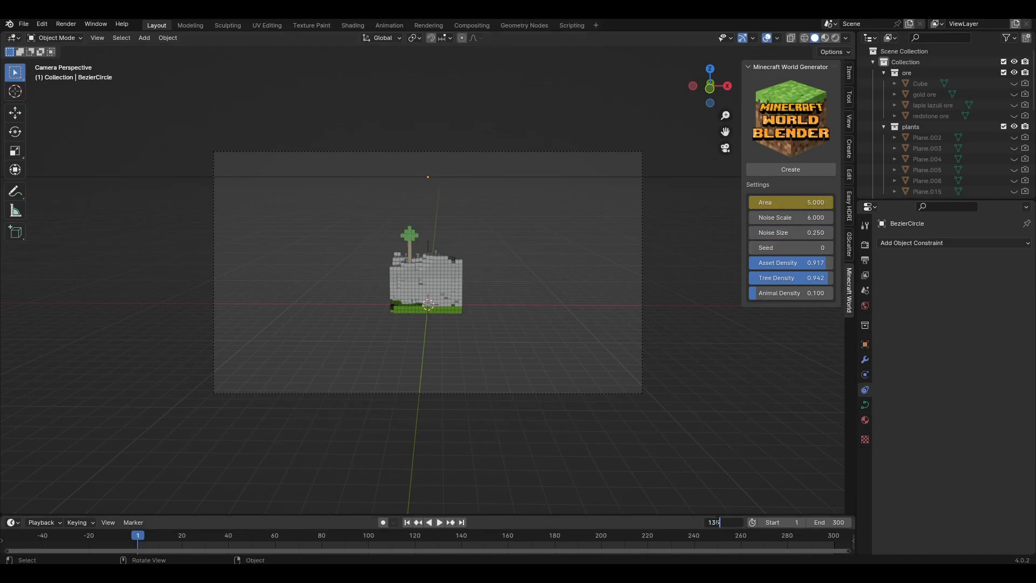
left_click(450, 536)
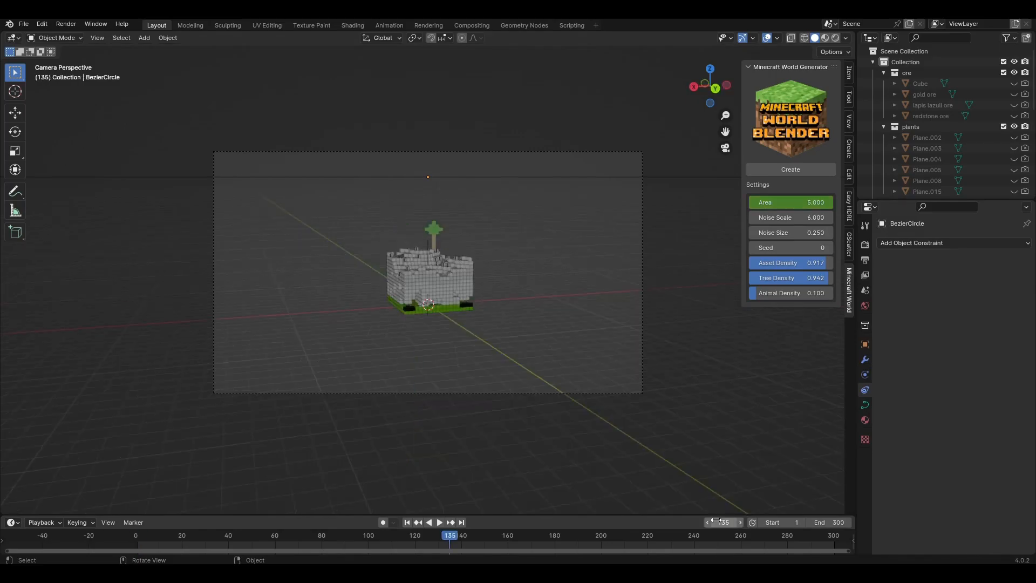
double_click(789, 202)
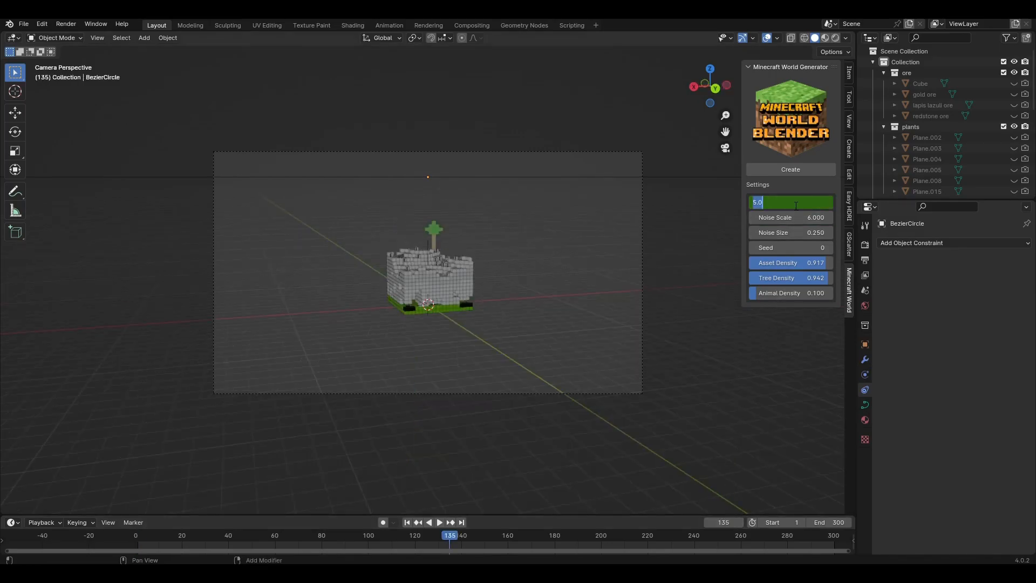
type("15")
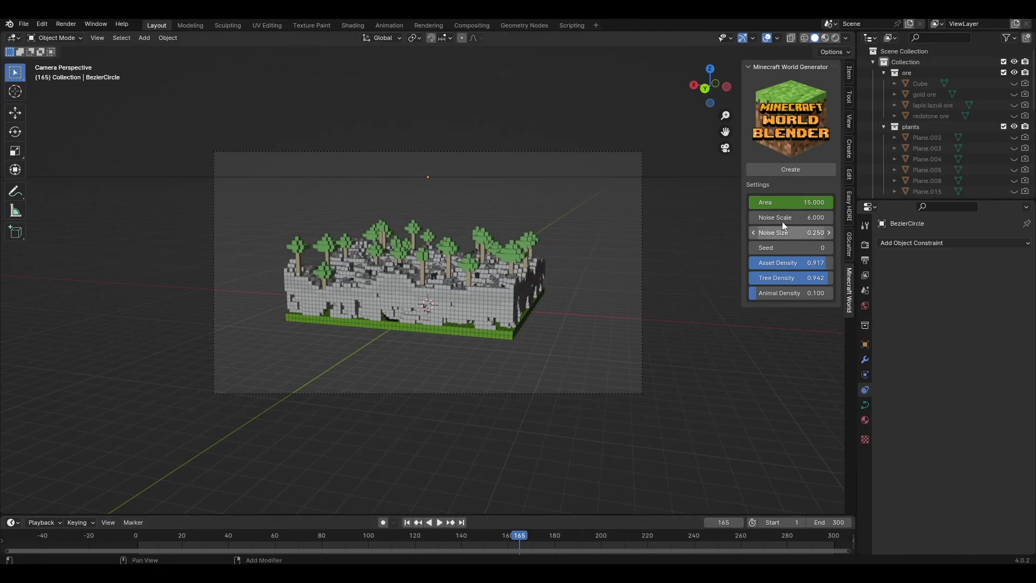
left_click(789, 202)
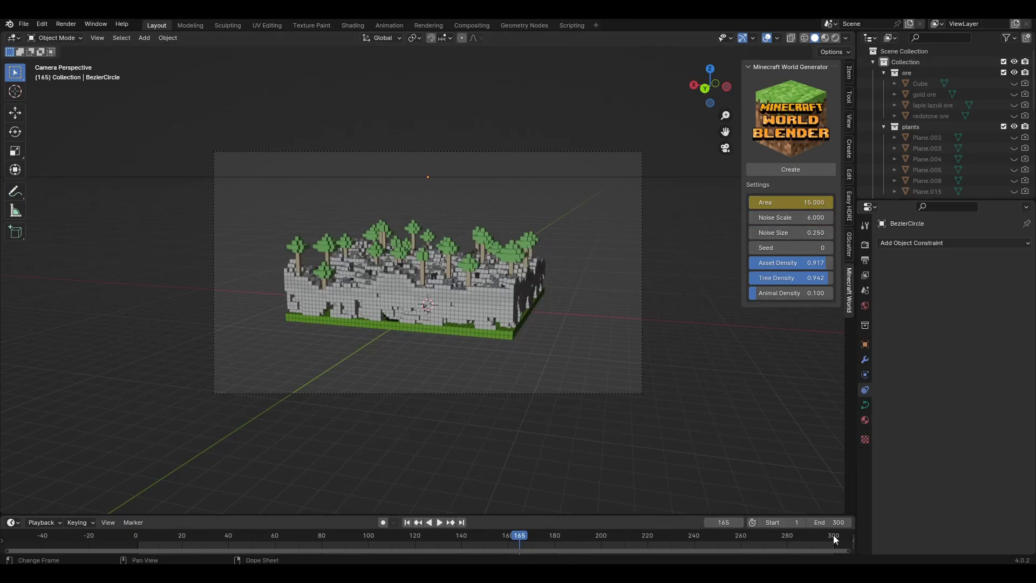
left_click(438, 522)
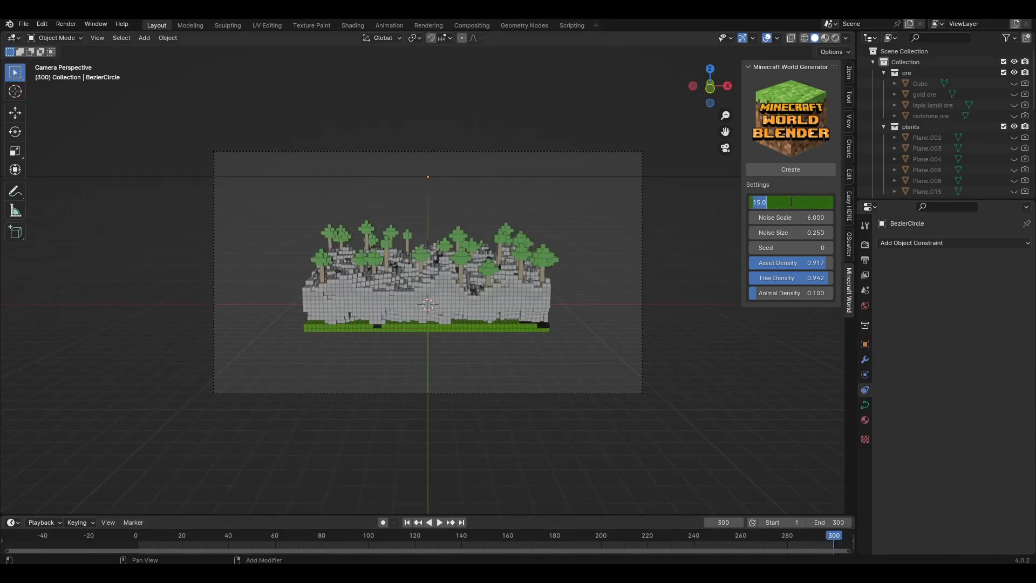
type("5")
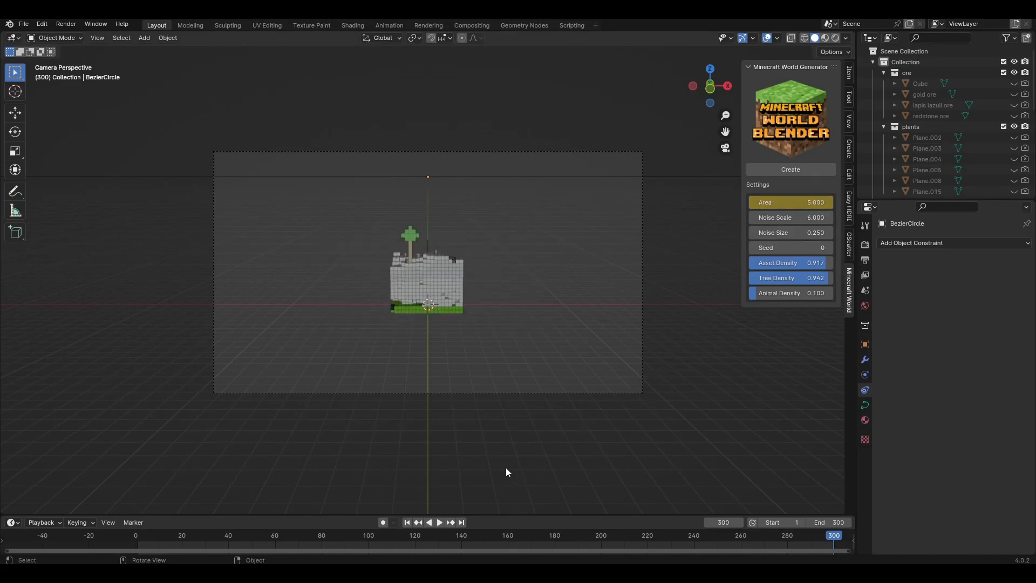
mouse_move(486, 541)
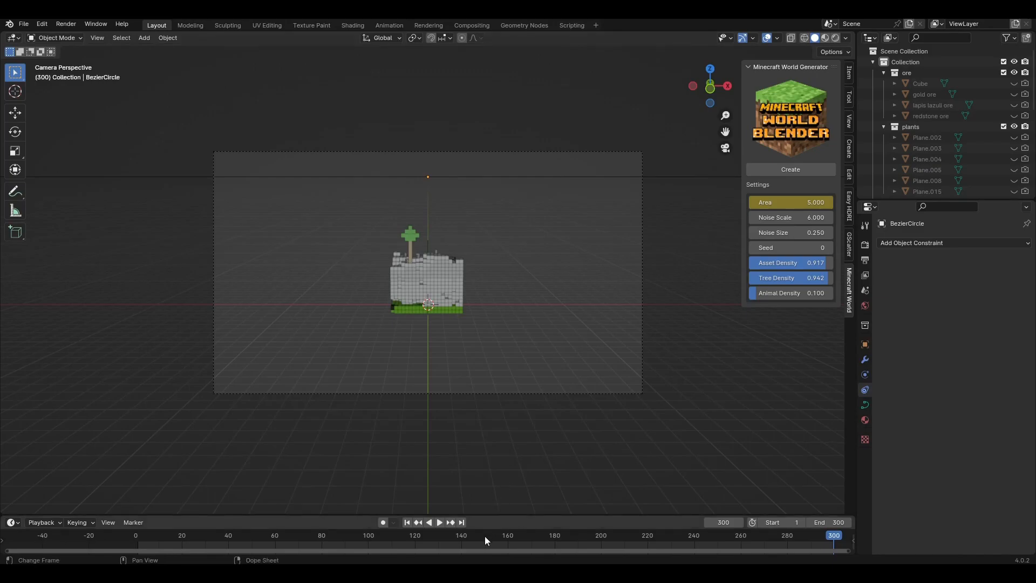
left_click(439, 522)
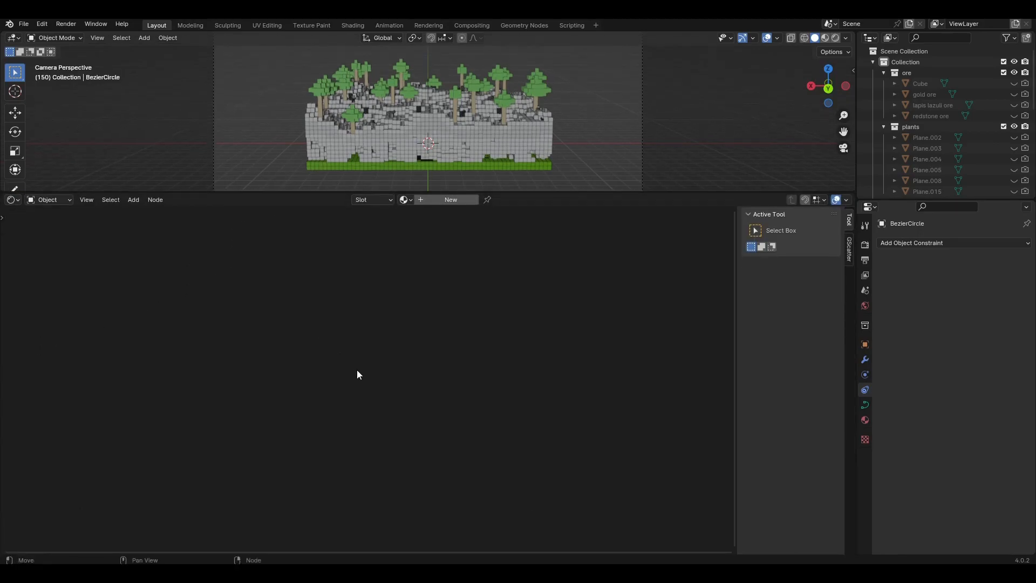
Step: Switch the lower editor to the World Shader Editor and add a Light Path node
left_click(48, 199)
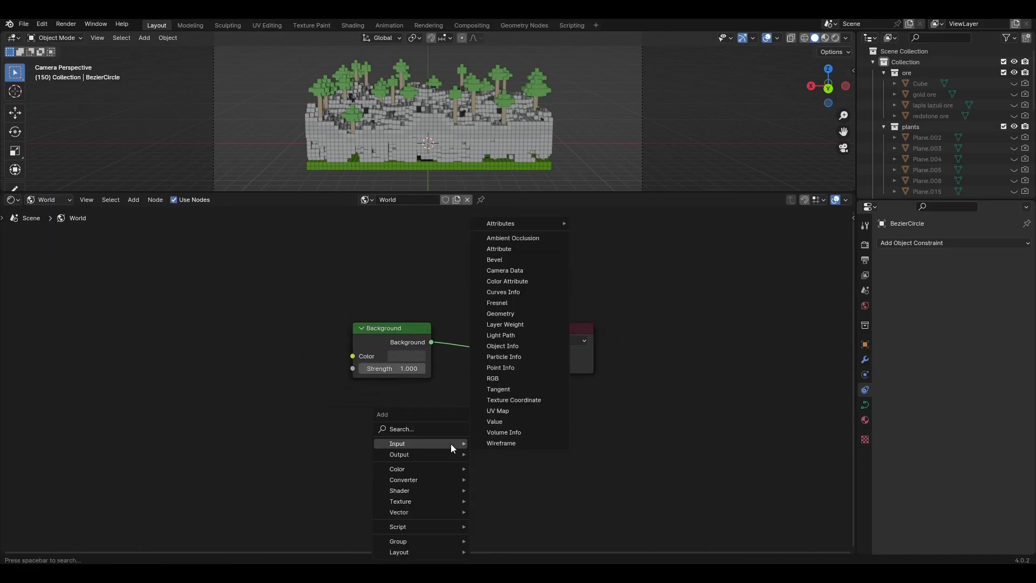
left_click(400, 491)
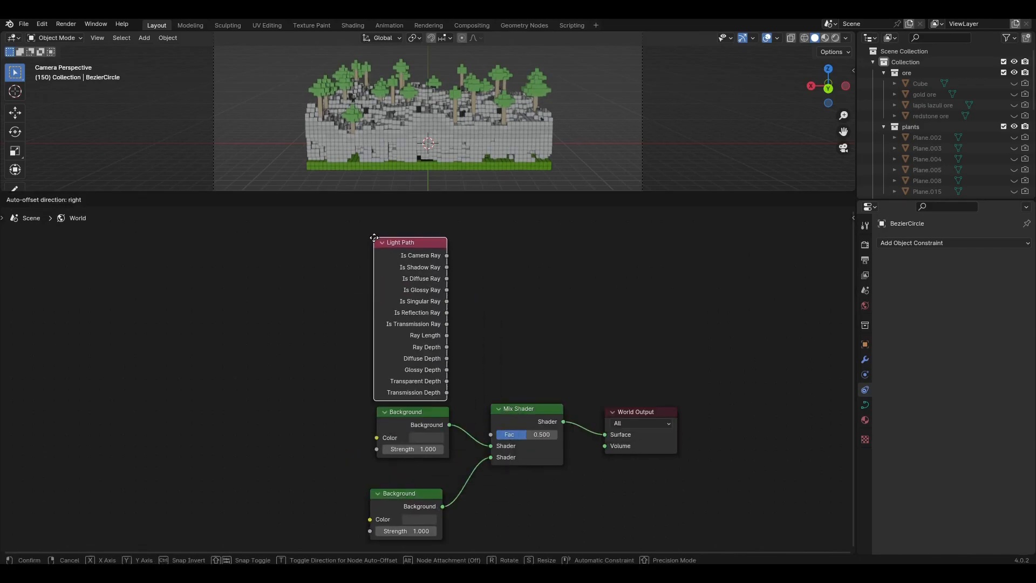
Step: Make the second Background colour black, then add Mix Color and Math nodes and edit a math value
left_click(413, 437)
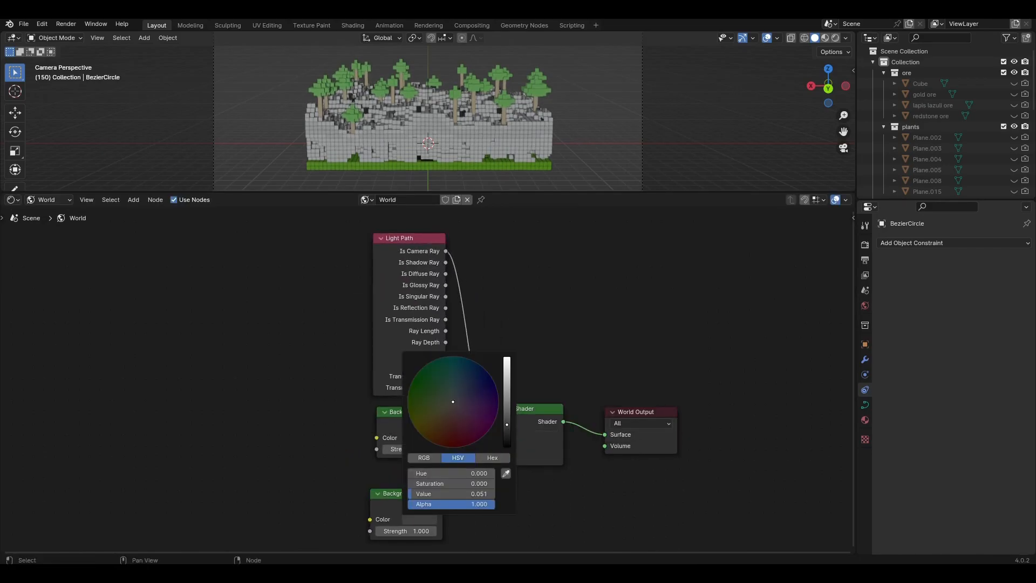
type("mi")
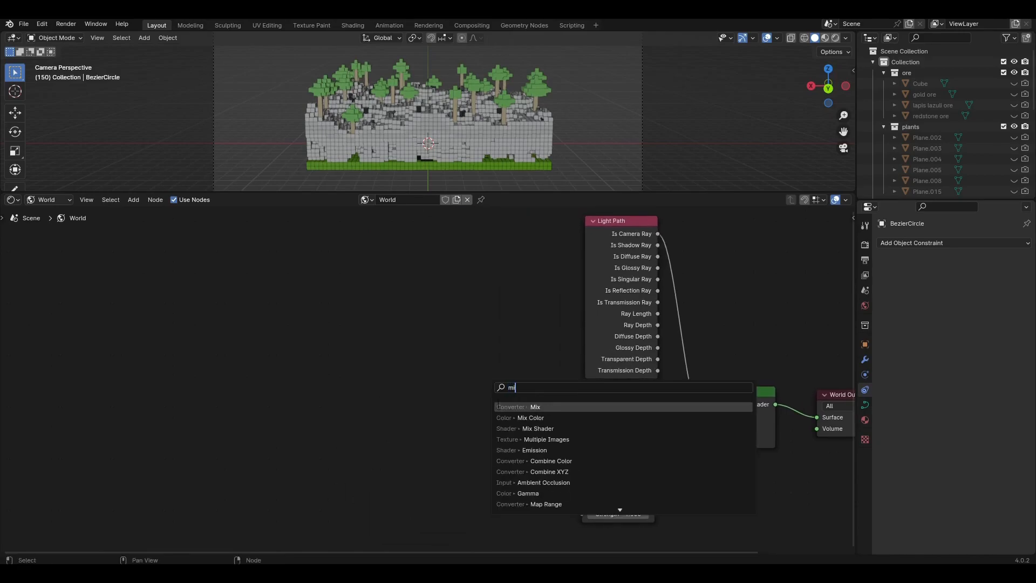
left_click(527, 417)
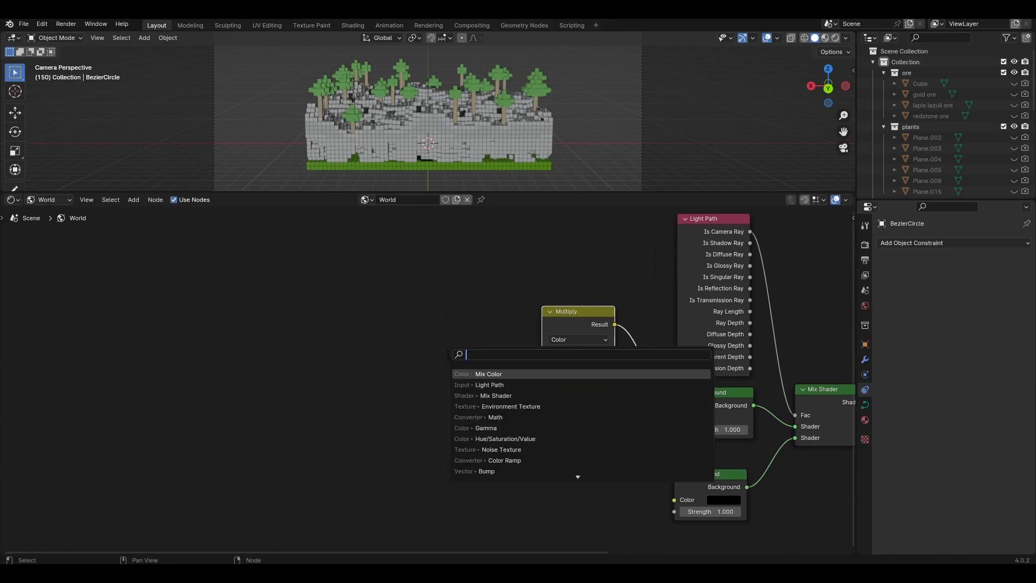
left_click(504, 438)
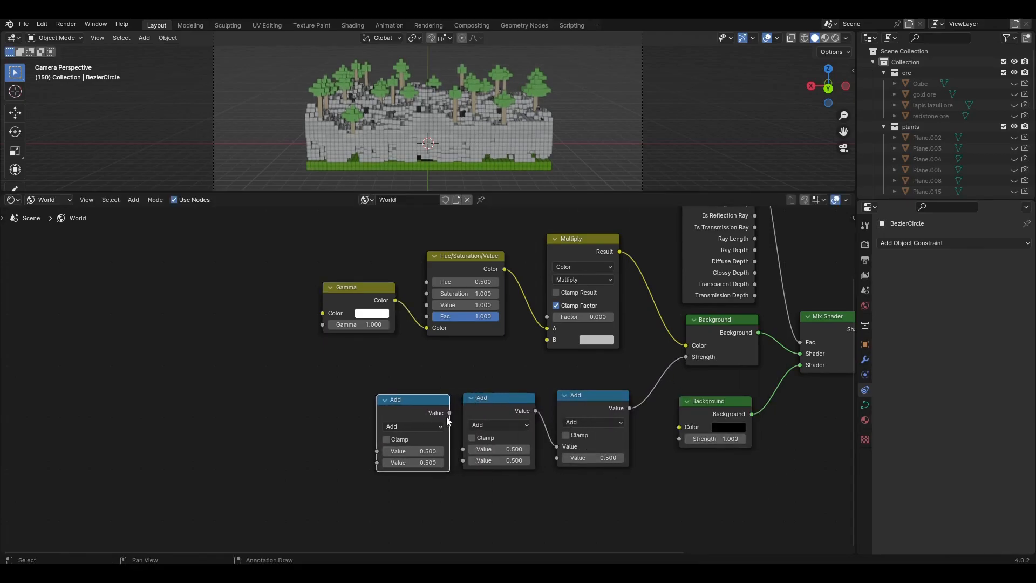
double_click(590, 457)
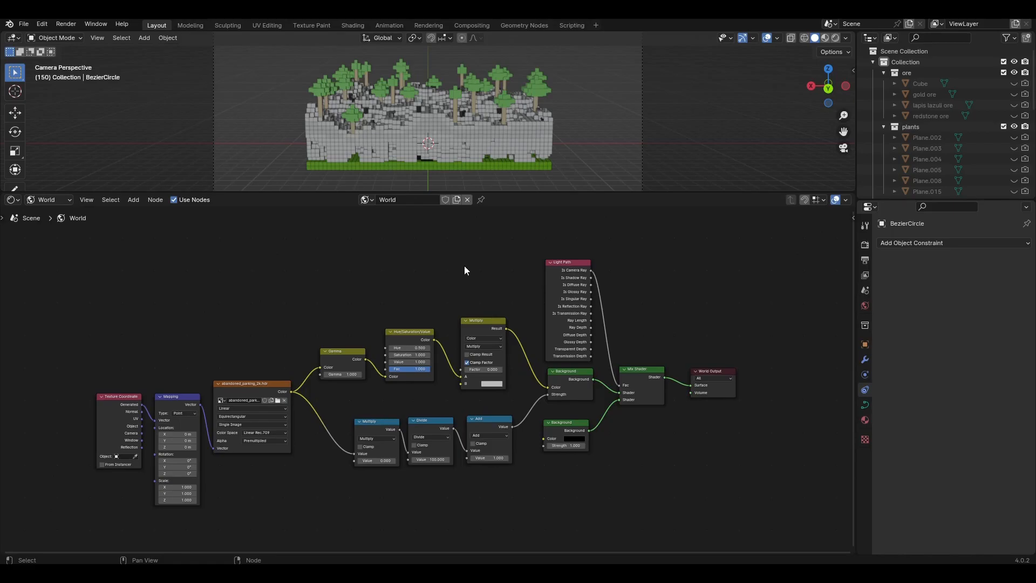
mouse_move(508, 191)
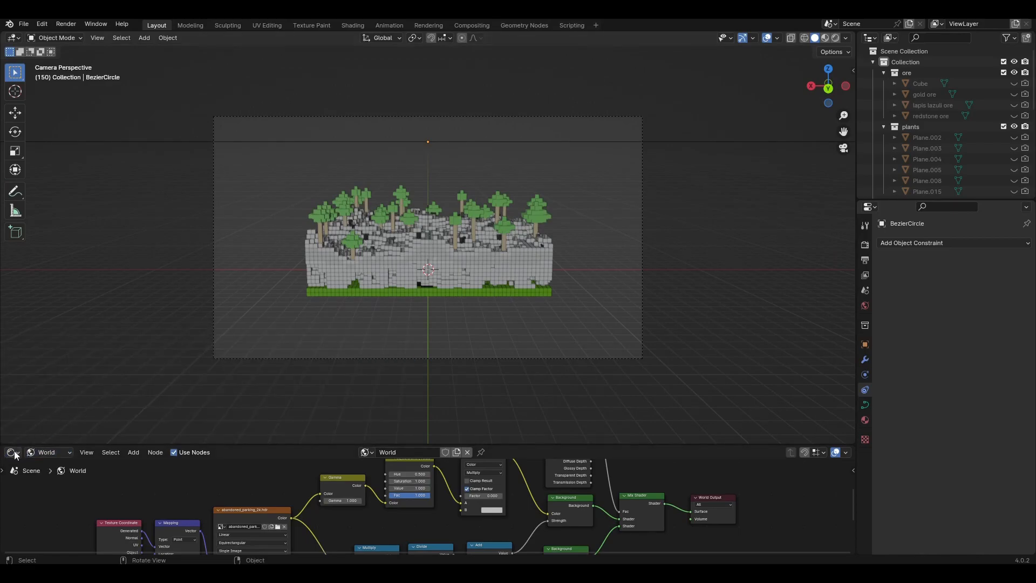
Step: Switch the lower Shader Editor area back to the Timeline
left_click(12, 452)
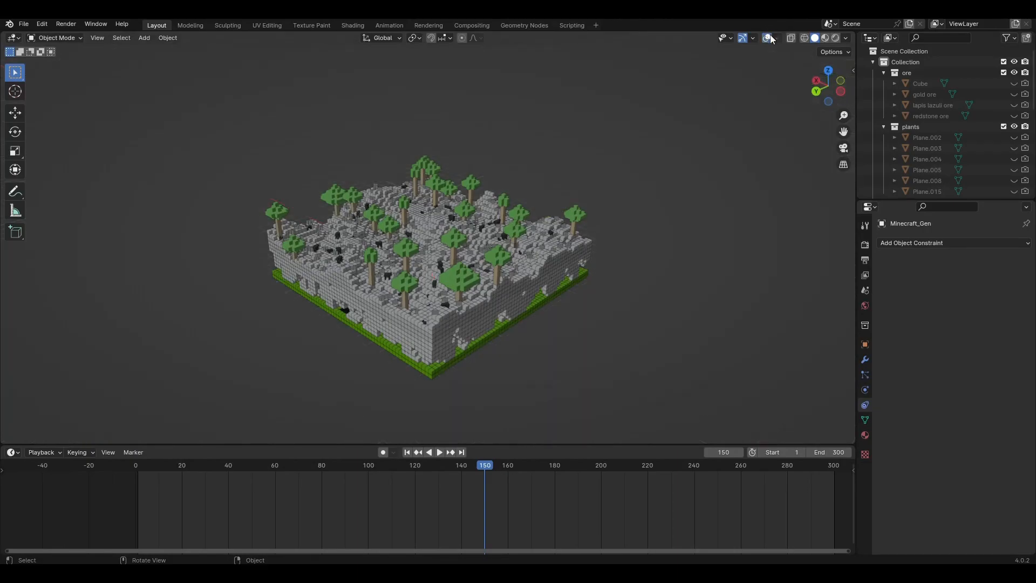
Step: Set the render engine to Cycles on GPU Compute and enable Rendered viewport shading
left_click(984, 243)
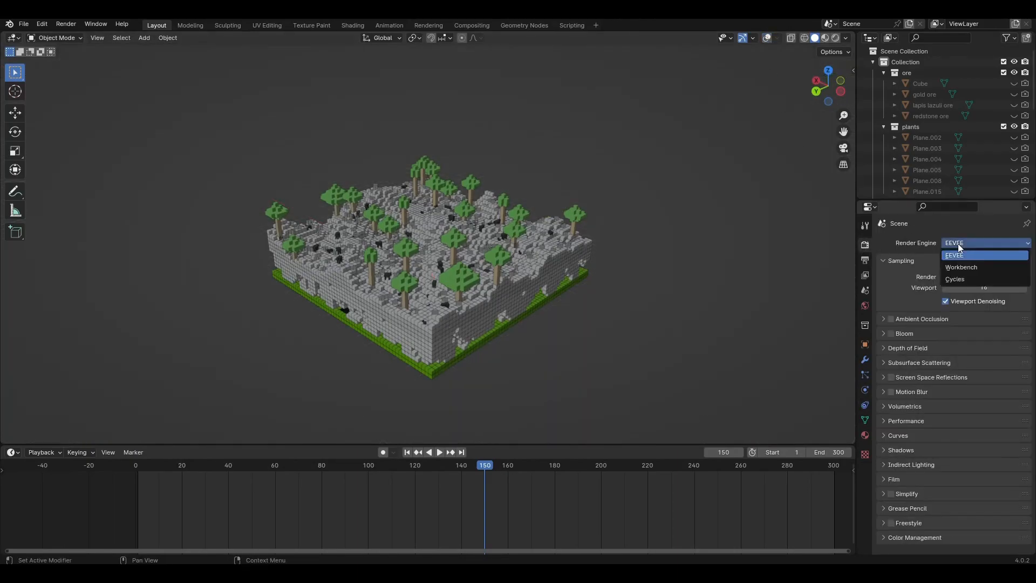
left_click(956, 279)
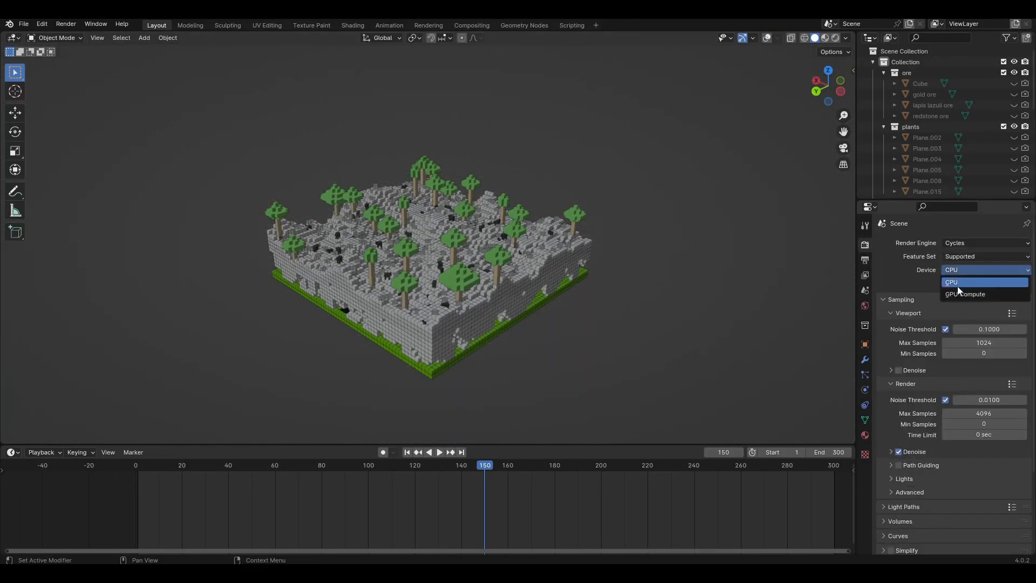
left_click(965, 294)
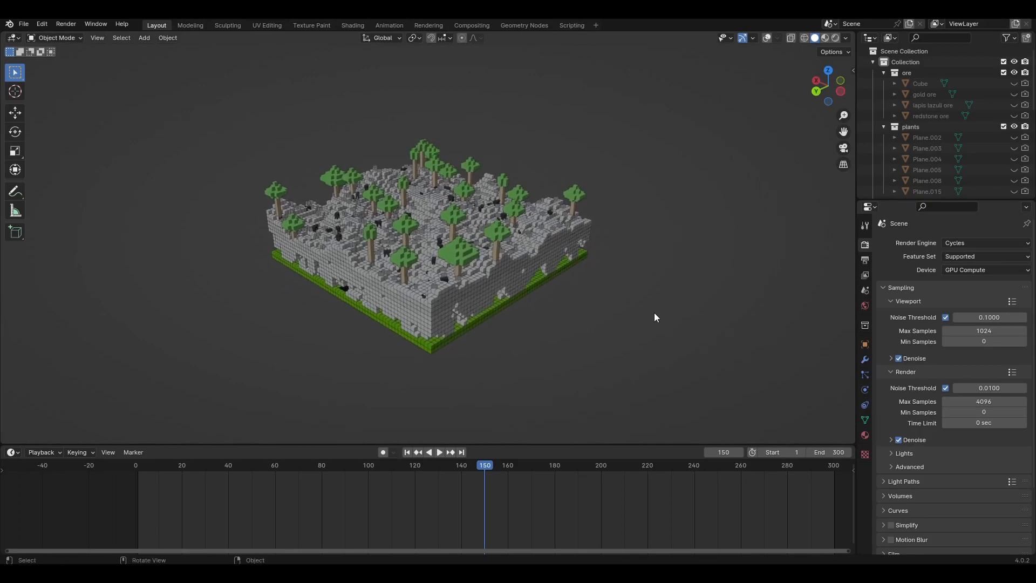
mouse_move(797, 99)
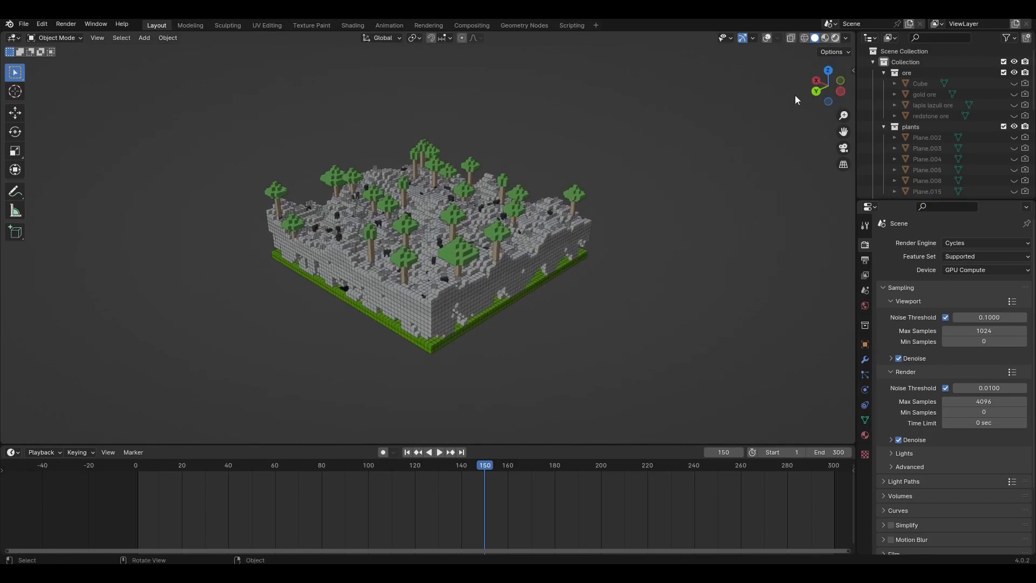
left_click(822, 38)
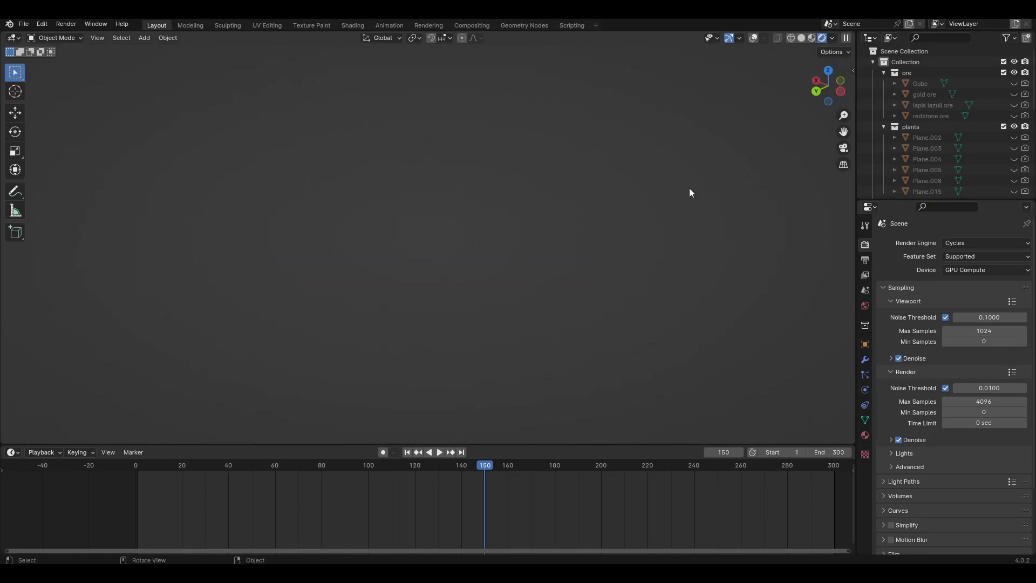